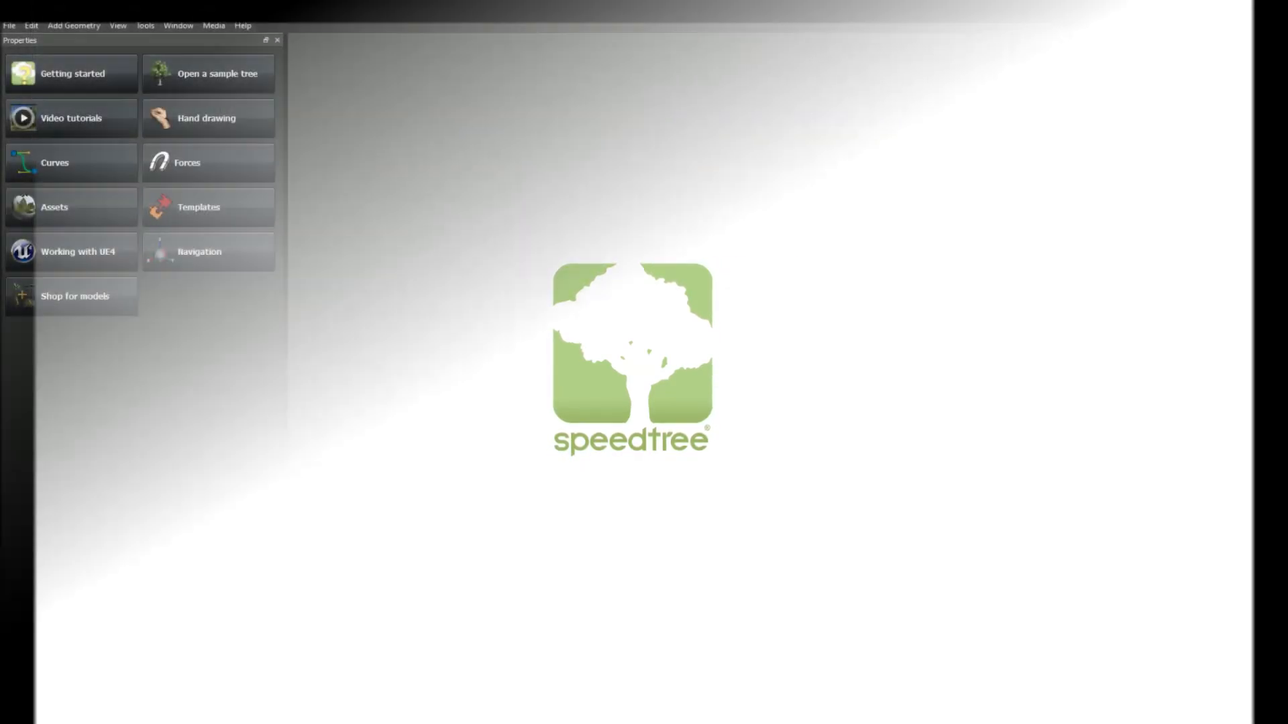
- Load the conifer sample tree and bring up the branch level's options on the trunk
left_click(219, 72)
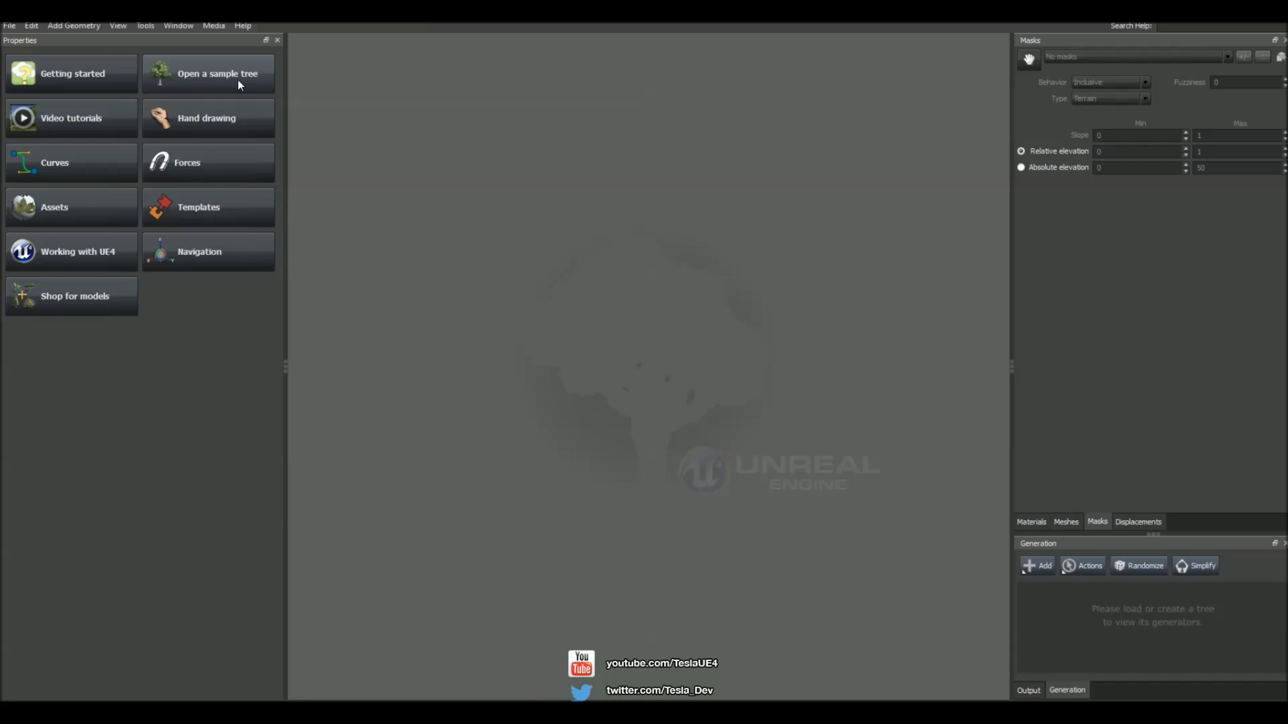
left_click(219, 72)
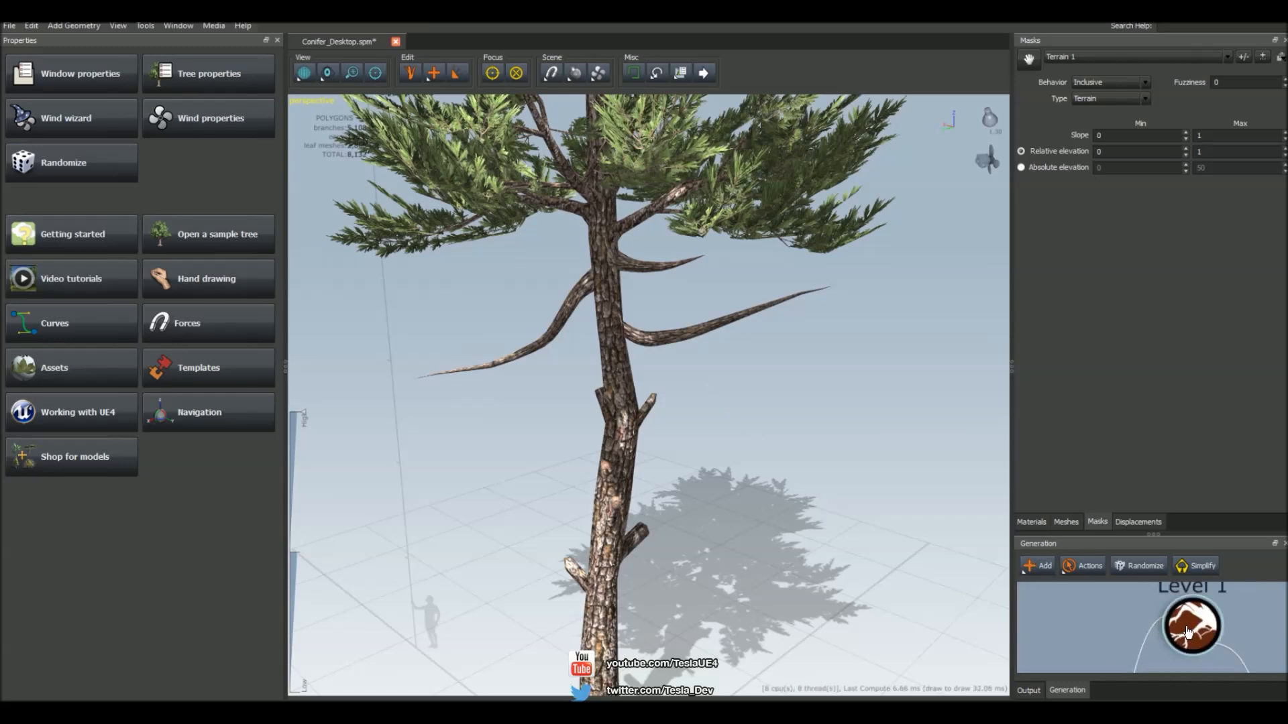
right_click(1193, 628)
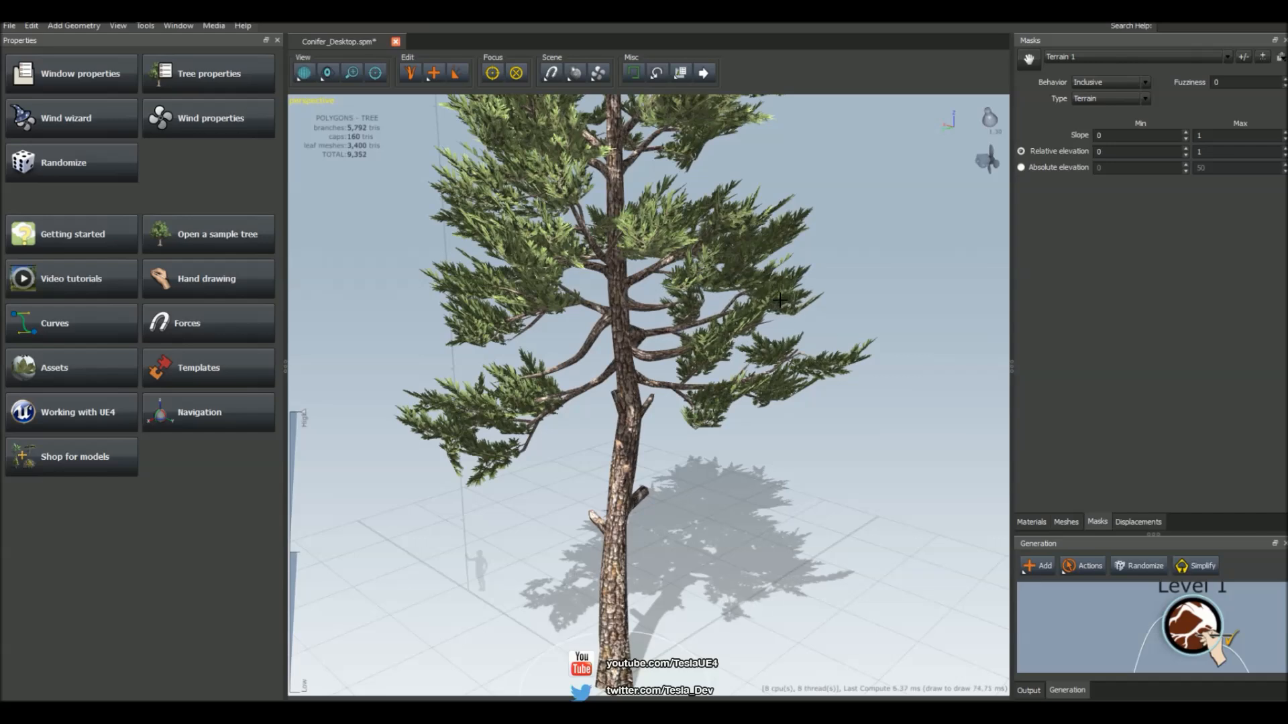
mouse_move(607, 383)
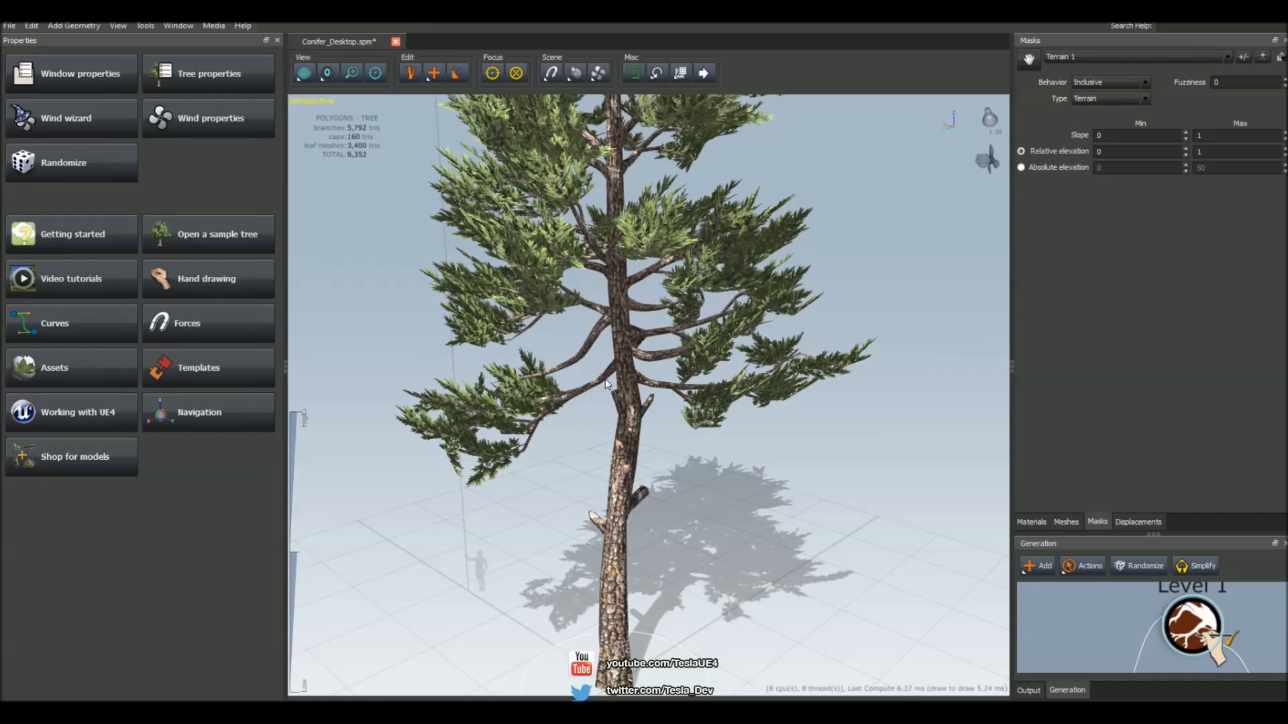
- Select the conifer's Level 1 branches in the viewport for editing
left_click(1190, 626)
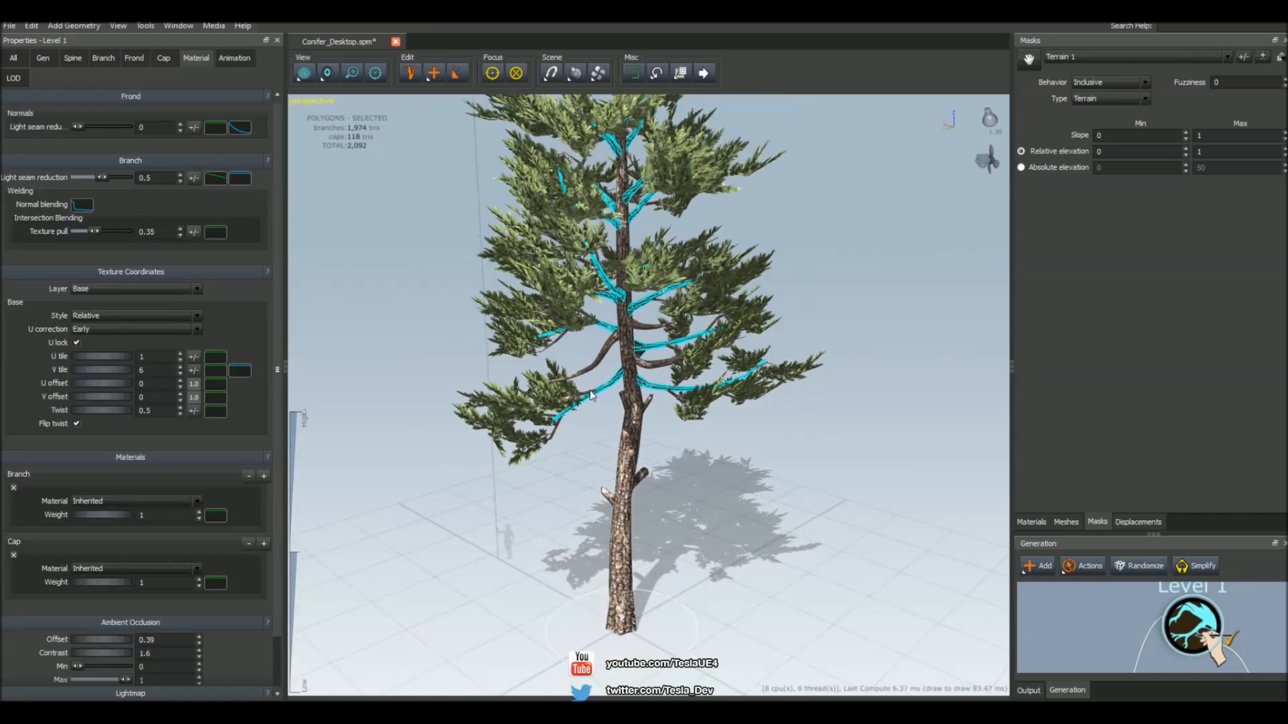